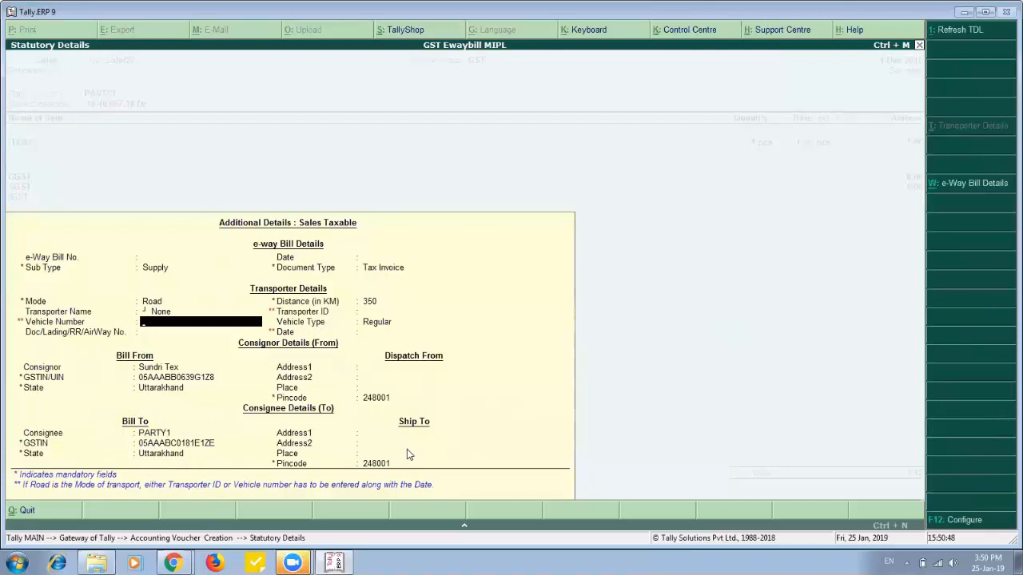
pyautogui.write('UK01A')
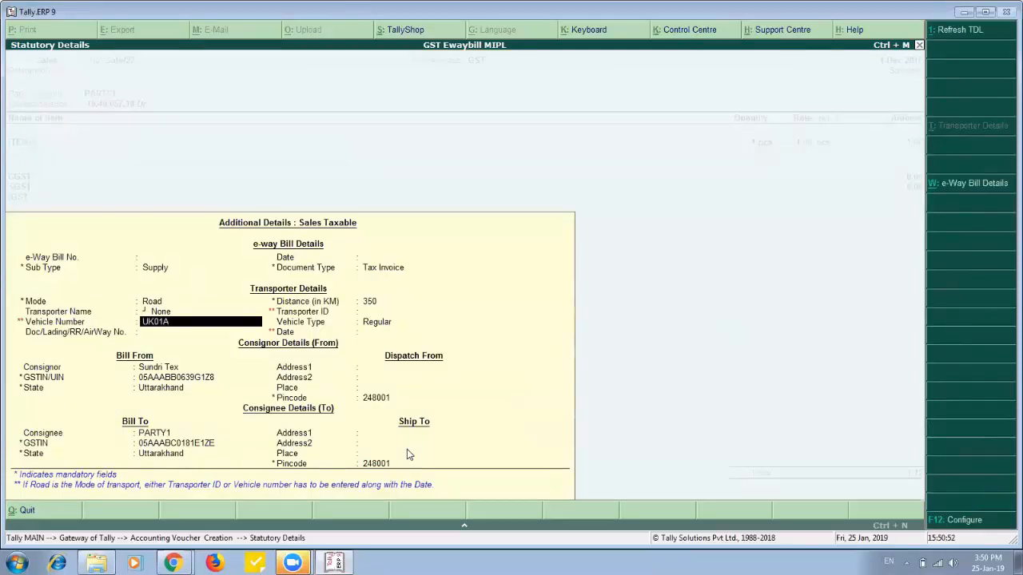
pyautogui.write('E')
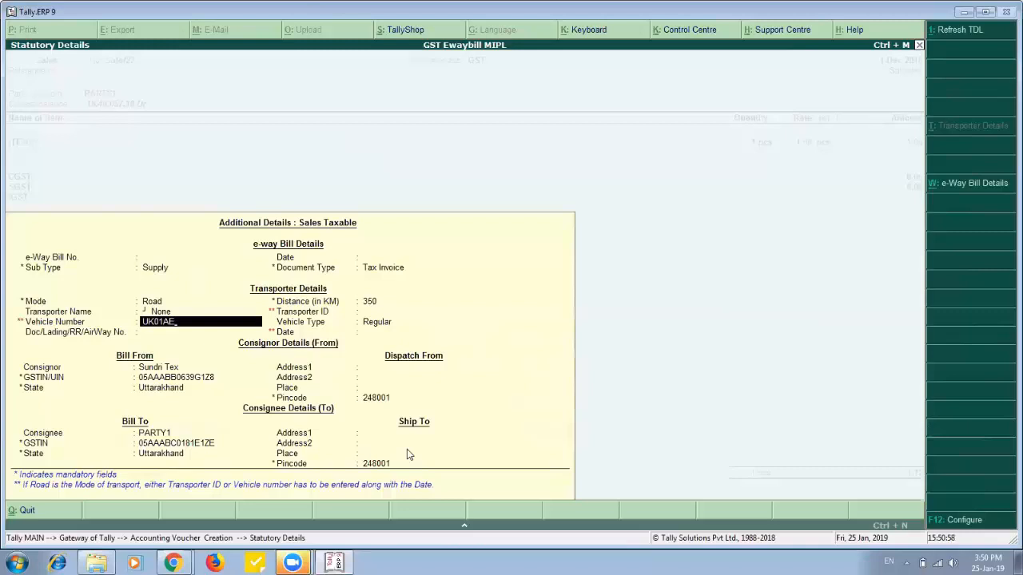
pyautogui.write('1212')
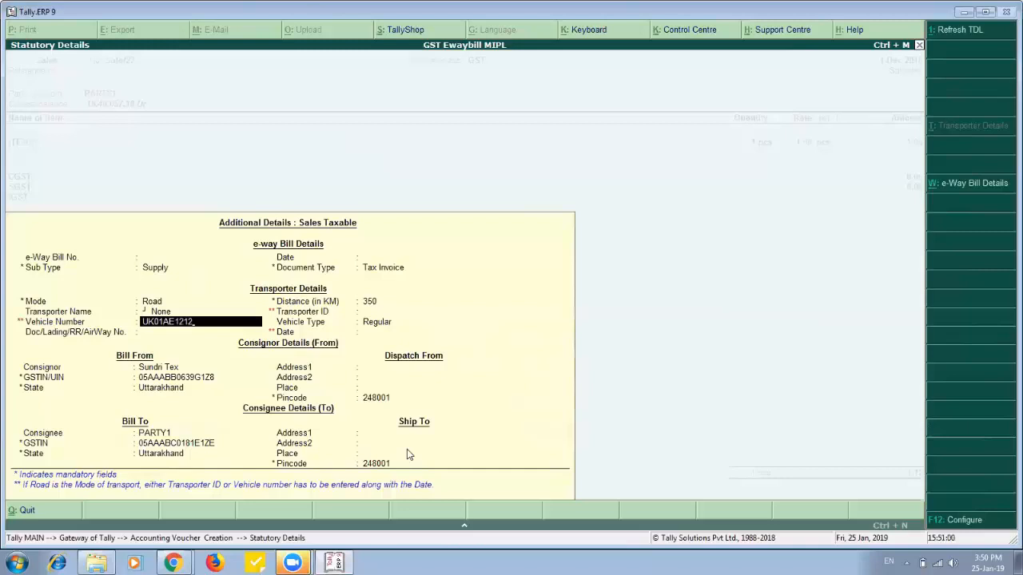
pyautogui.press('enter')
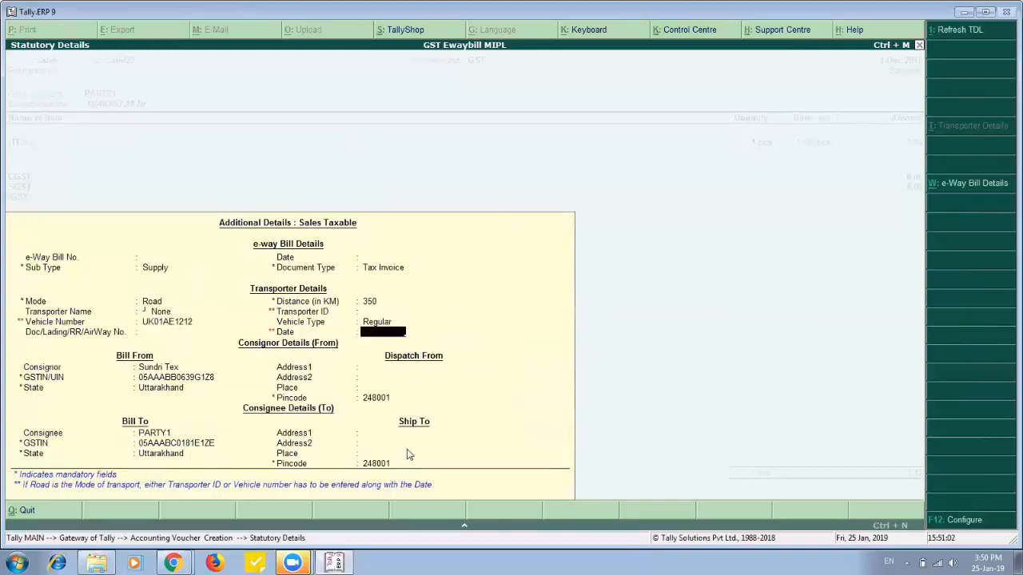
pyautogui.write('Dec-2018')
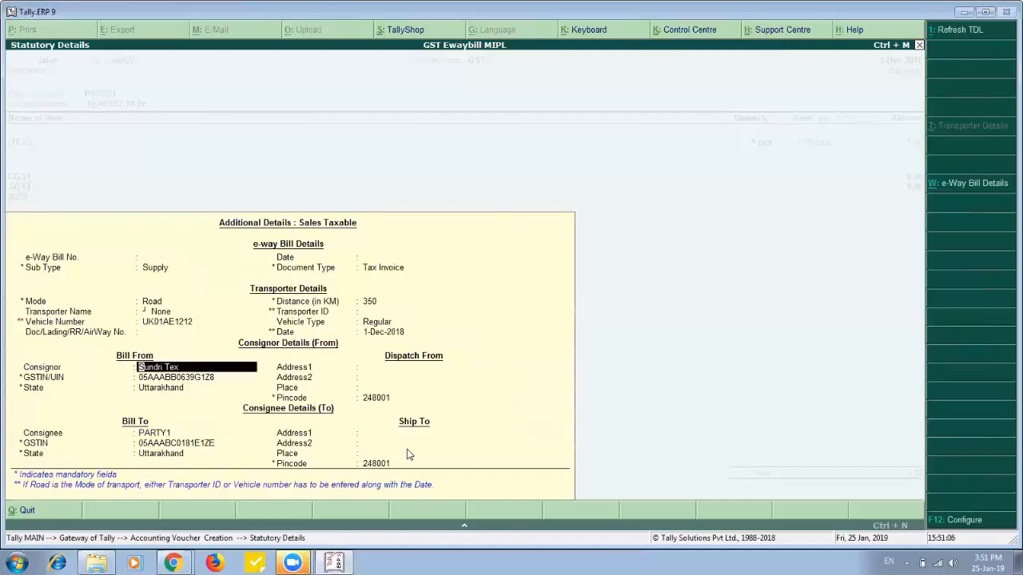
pyautogui.press('enter')
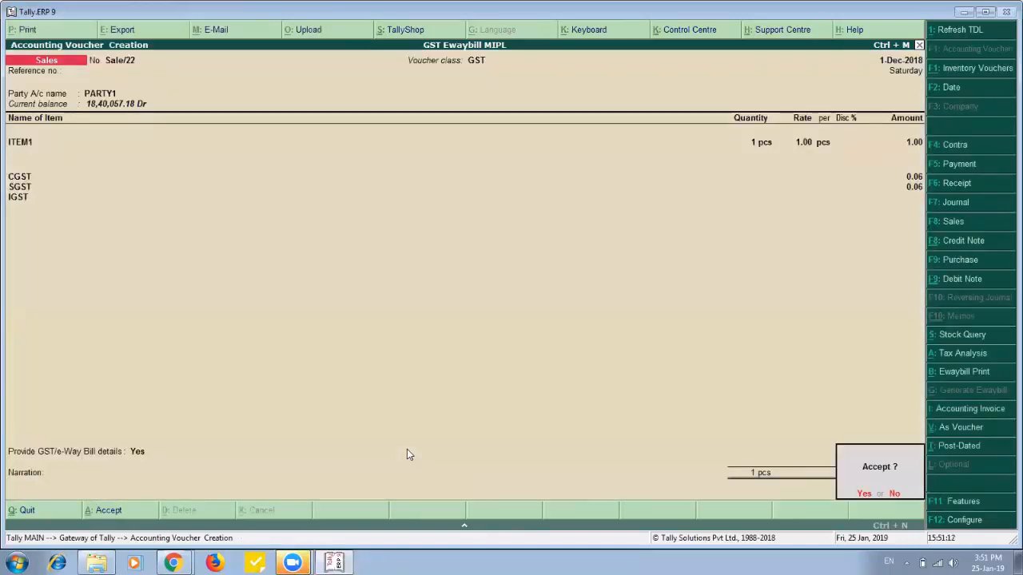
pyautogui.click(864, 493)
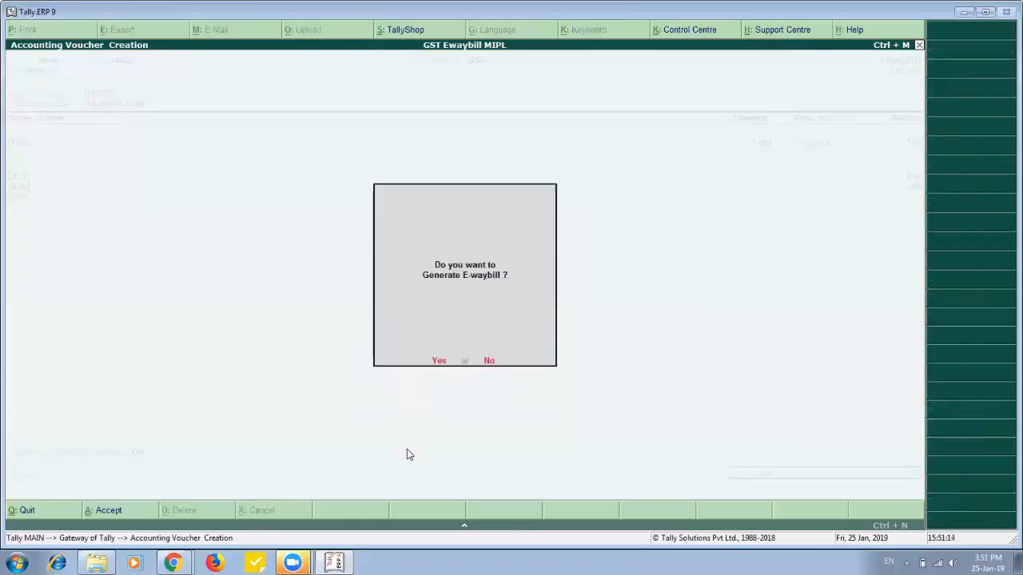
pyautogui.moveTo(407, 451)
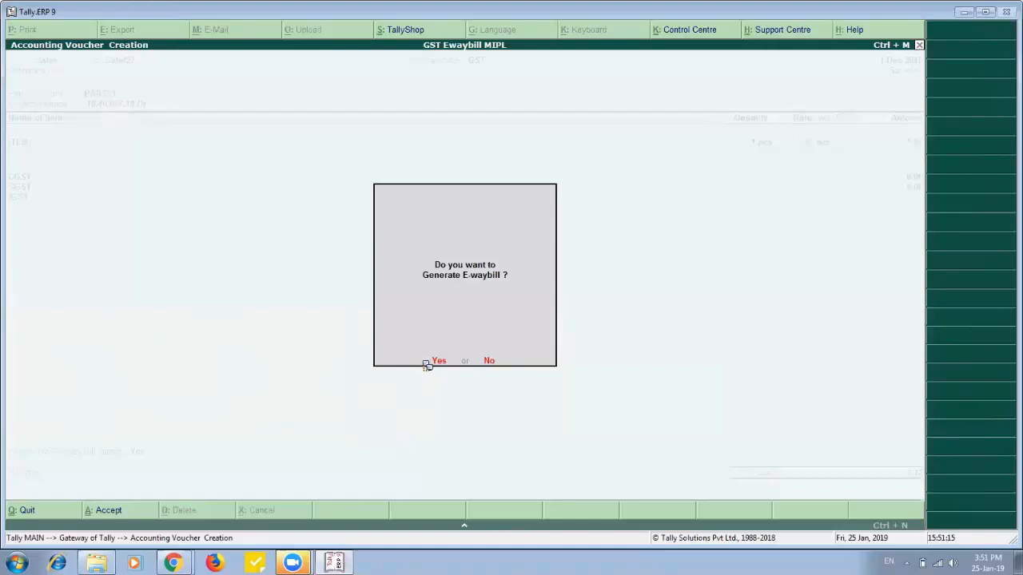
pyautogui.click(439, 361)
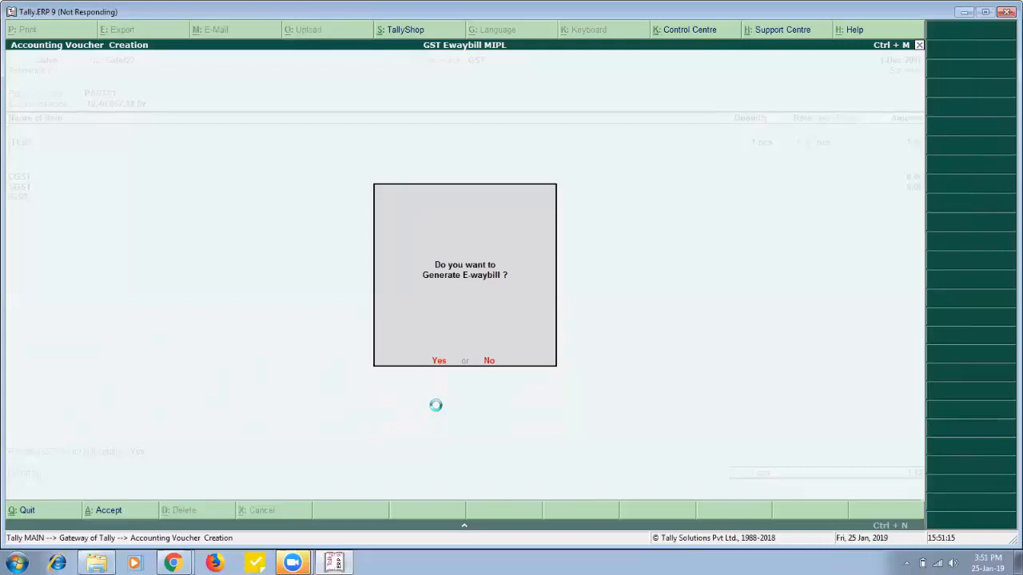
pyautogui.click(439, 361)
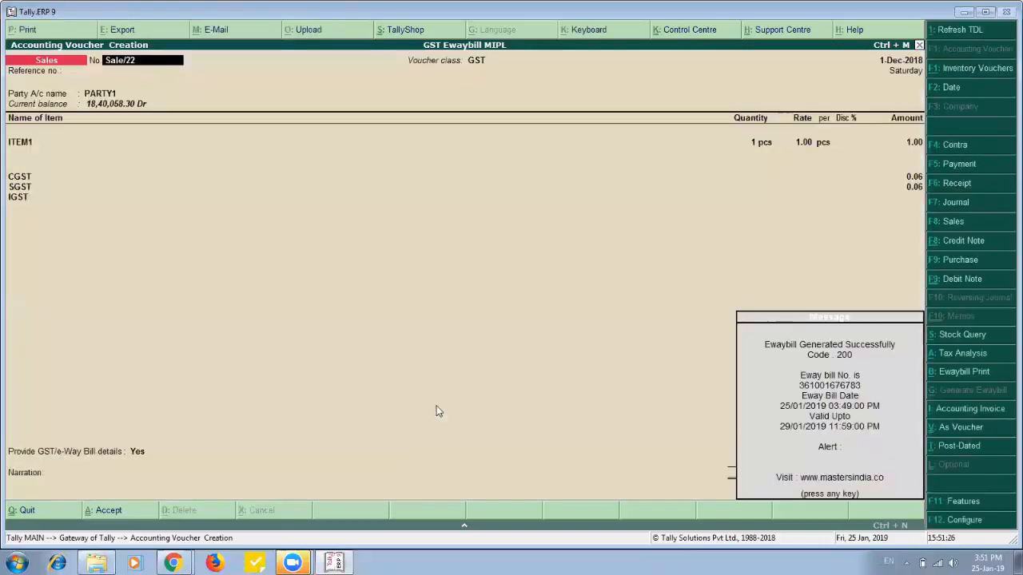
pyautogui.moveTo(600, 377)
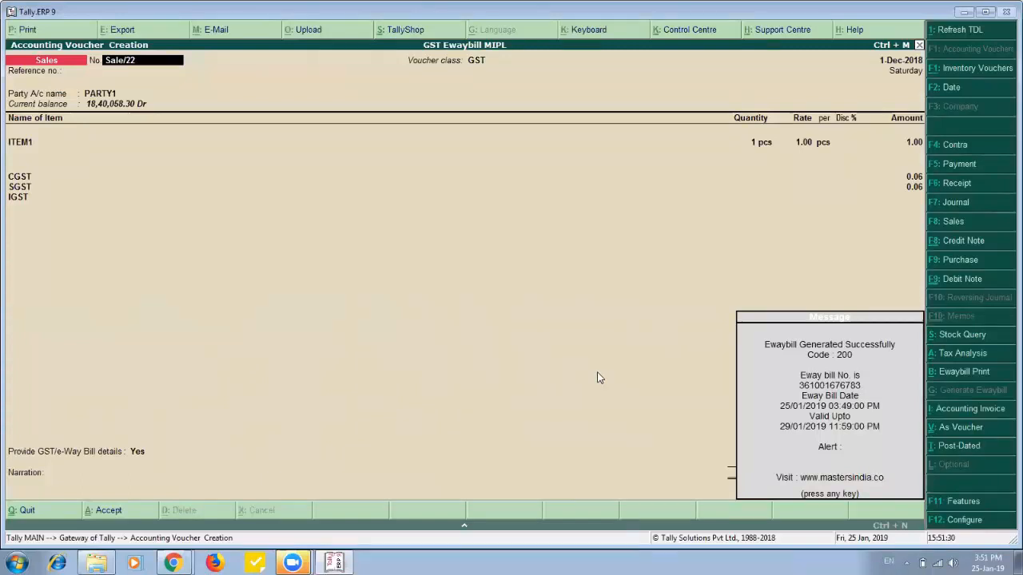
# - Dismiss the 'Eway bill Generated Successfully' message to return to voucher Sale/22
pyautogui.press('enter')
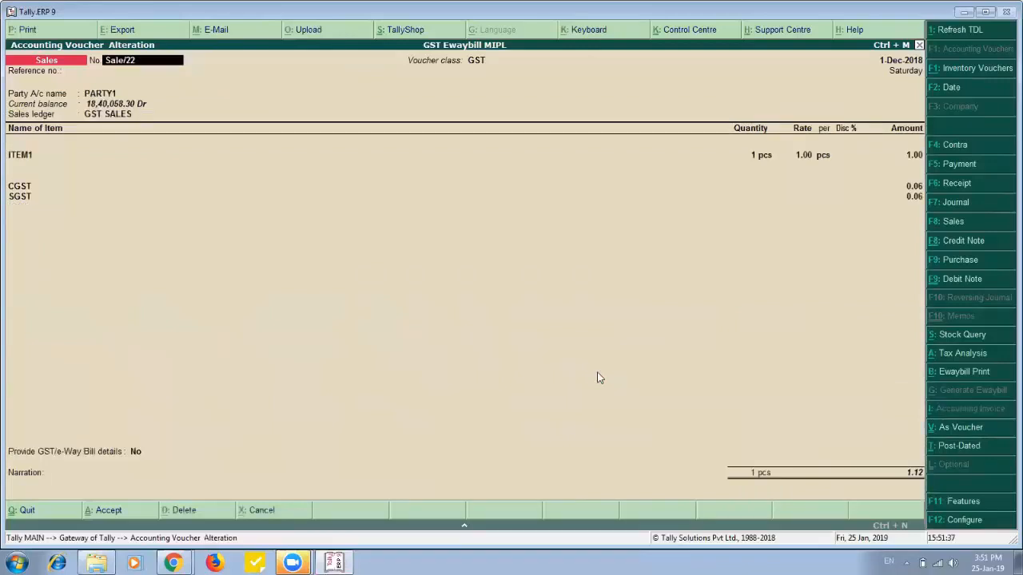
pyautogui.moveTo(967, 376)
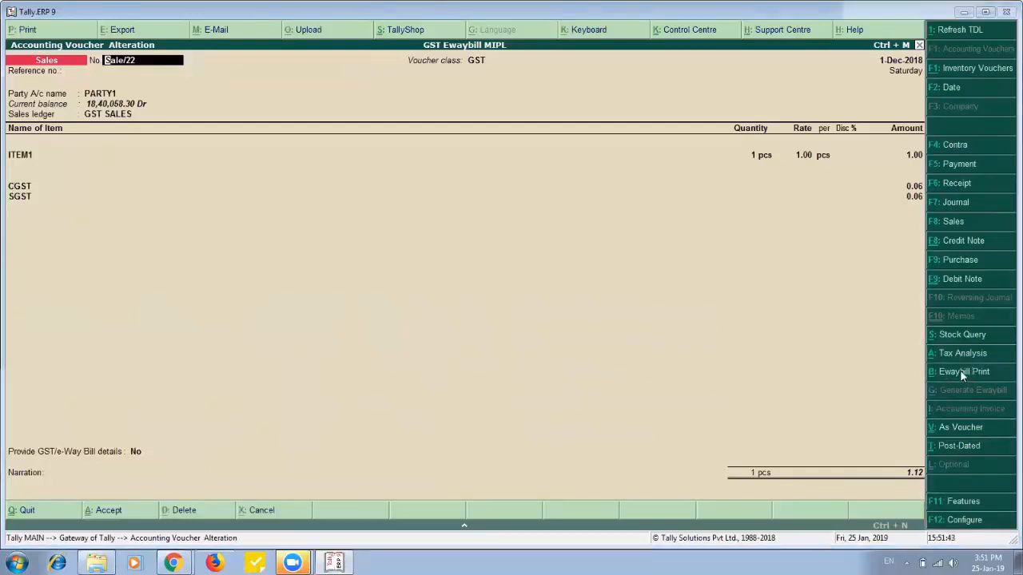
# - Print the Sale/22 e-way bill and open Sale_22.pdf in Adobe Reader
pyautogui.click(963, 372)
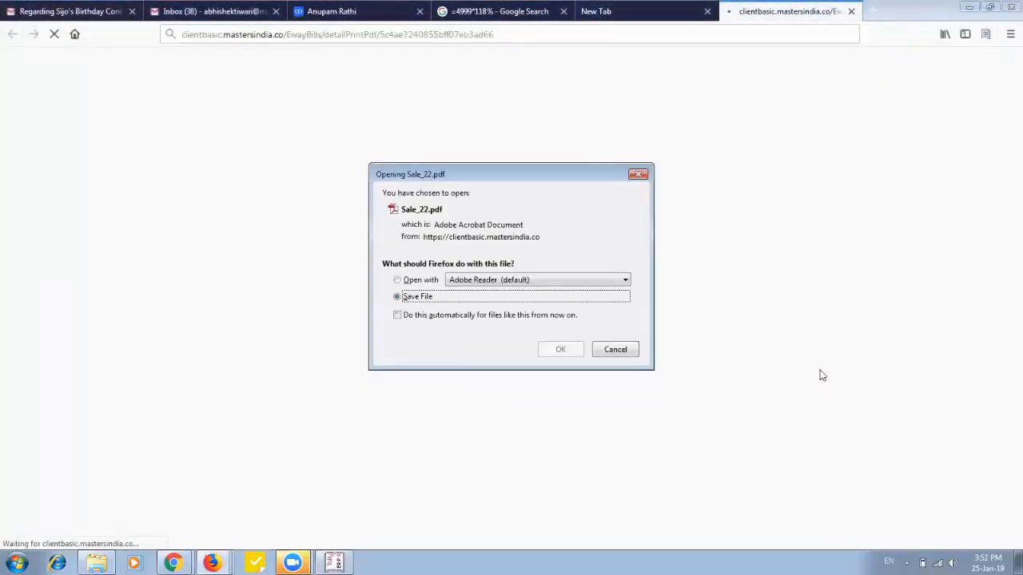
pyautogui.click(560, 349)
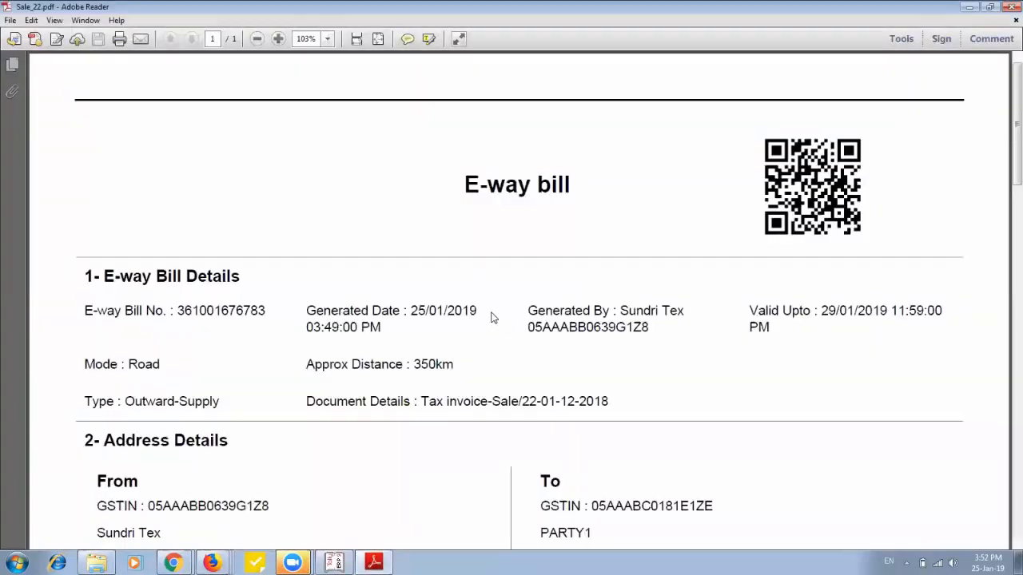
pyautogui.click(278, 39)
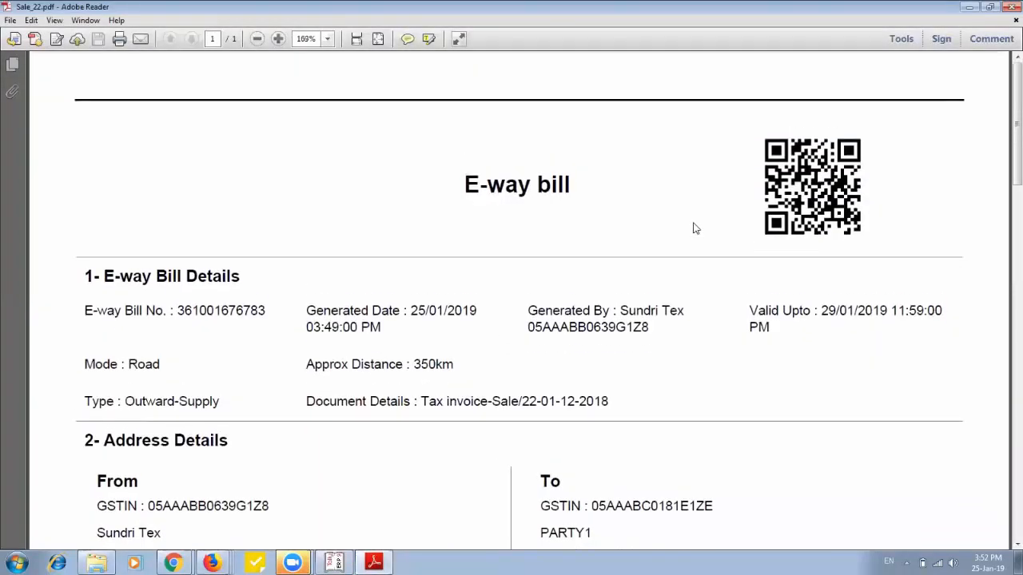
pyautogui.scroll(-3)
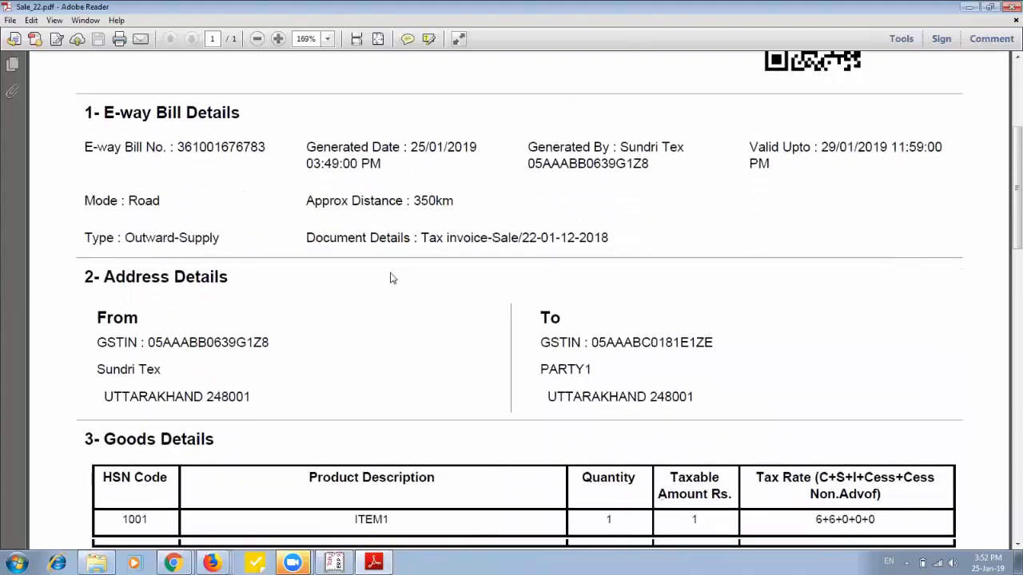
pyautogui.scroll(-3)
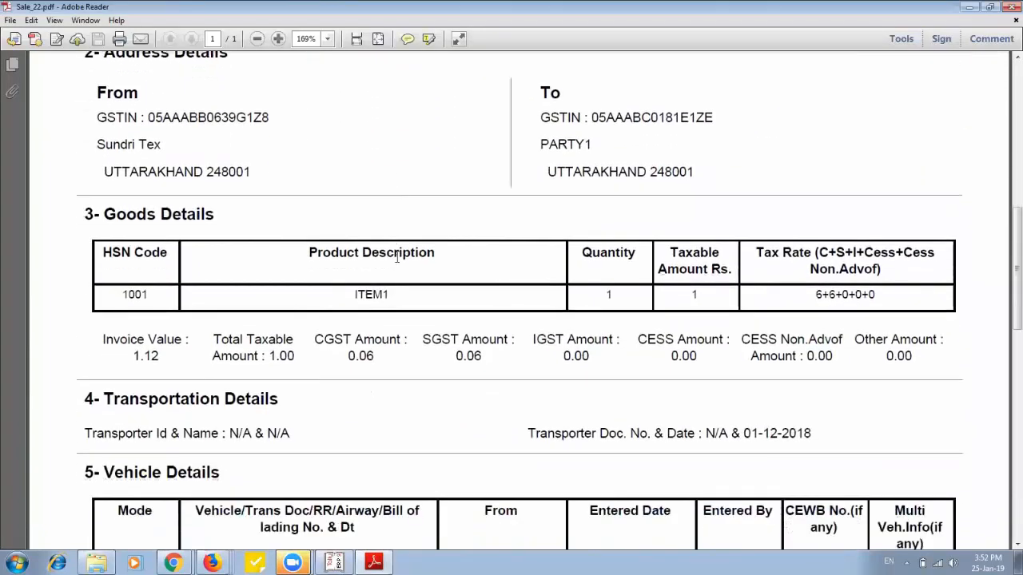
pyautogui.scroll(-3)
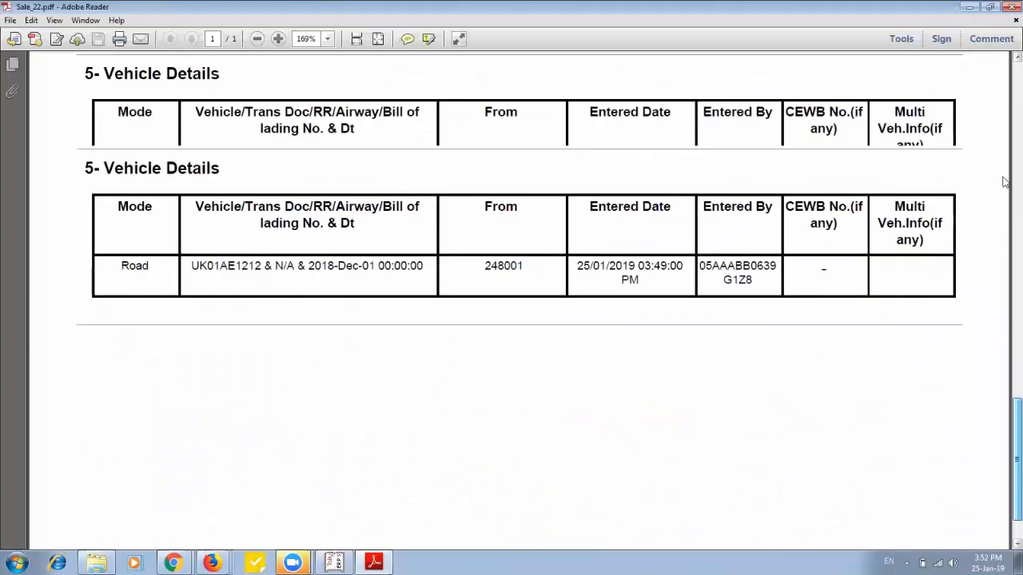